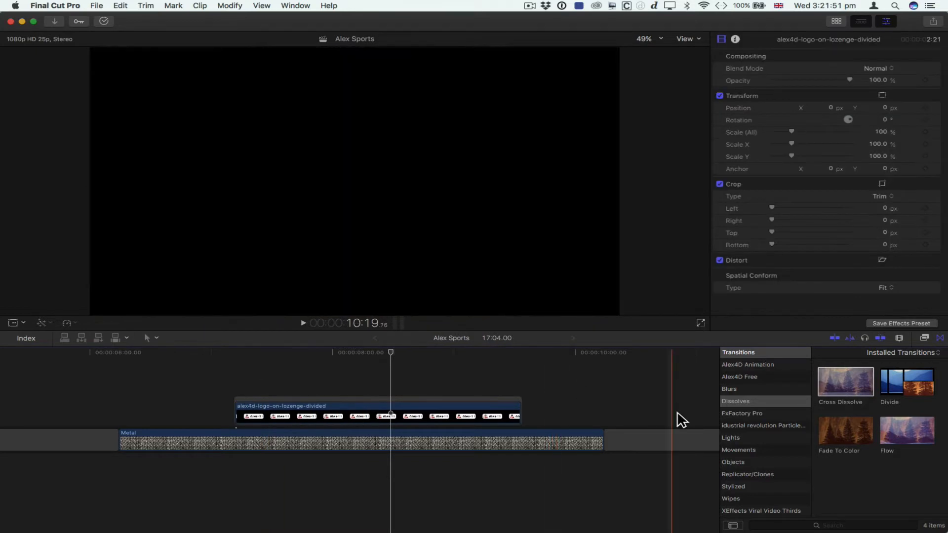
# - Show the Alex4D Animation category in the Transitions browser
pyautogui.click(747, 364)
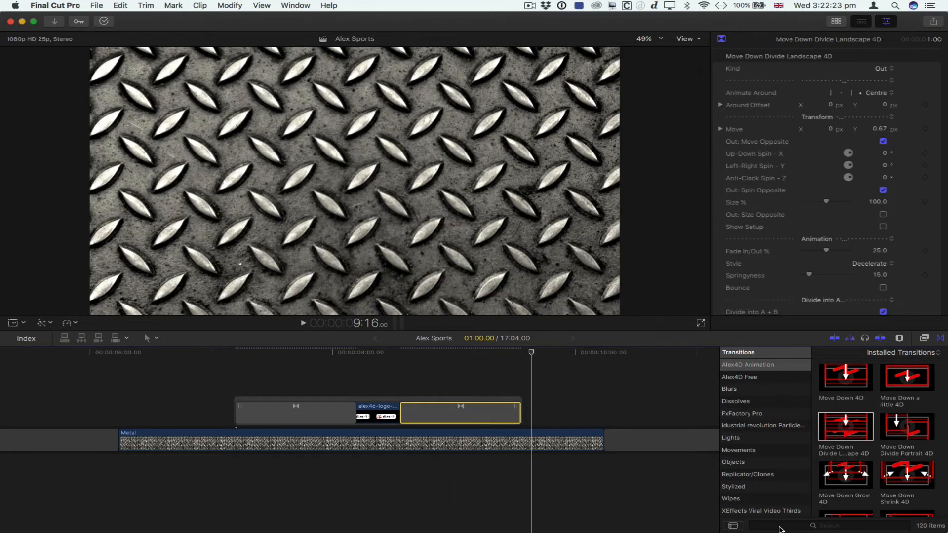
pyautogui.moveTo(924, 526)
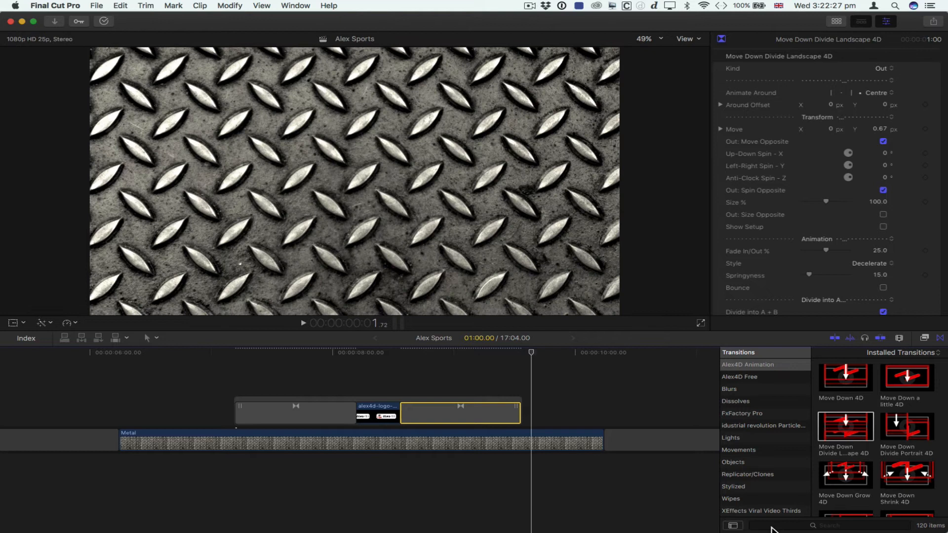
# - Filter the Transitions browser to 'down', leaving the 24 down-moving Alex4D effects
pyautogui.write('d')
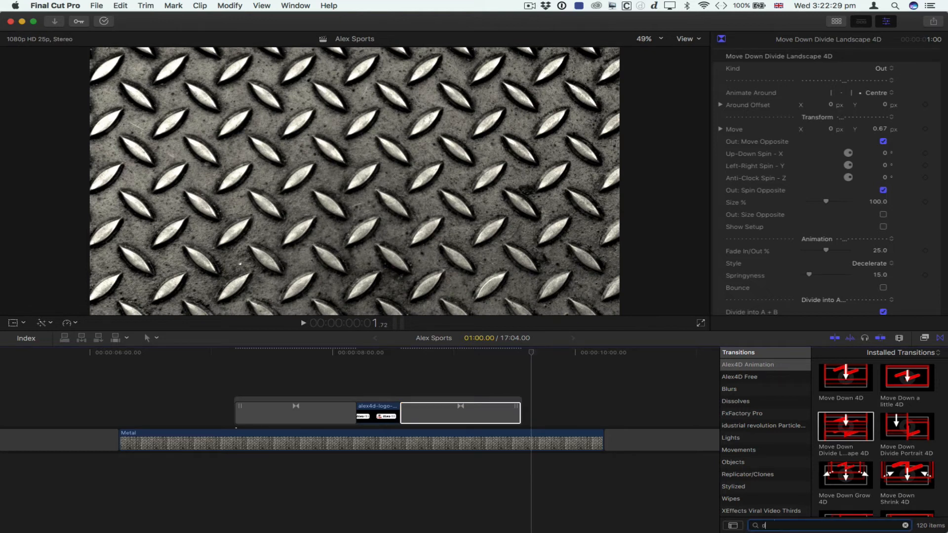
pyautogui.write('own')
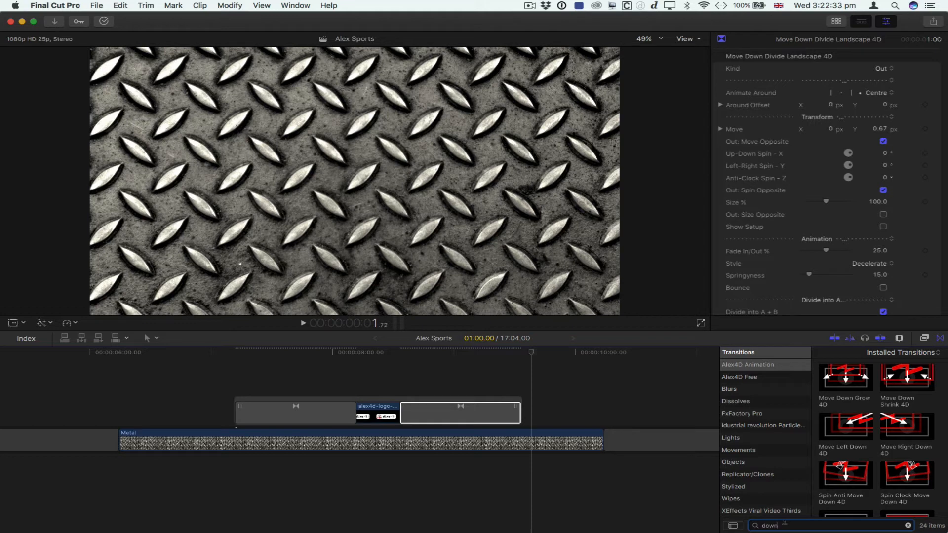
pyautogui.moveTo(865, 399)
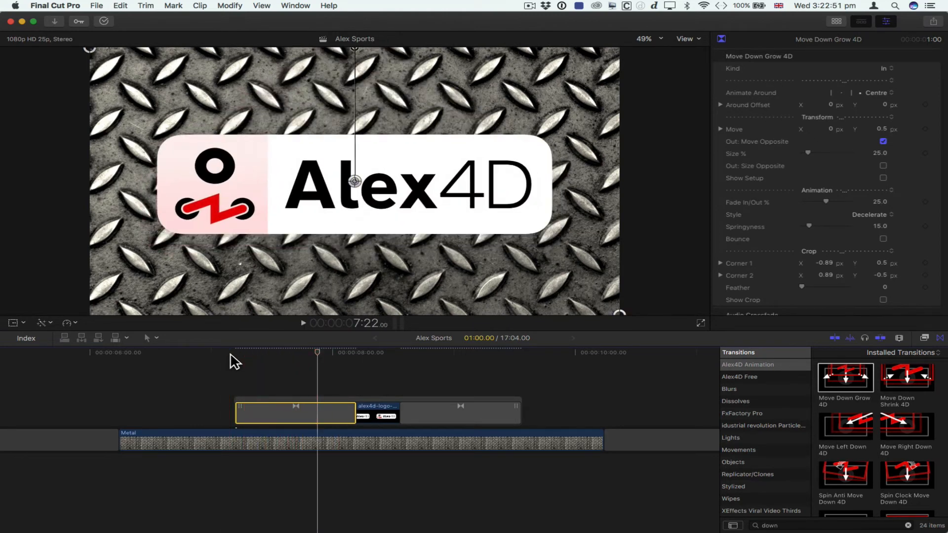
# - Make the opening transition Move Down Divide Portrait 4D with its split at the symbol/text boundary (-0.29)
pyautogui.scroll(-3)
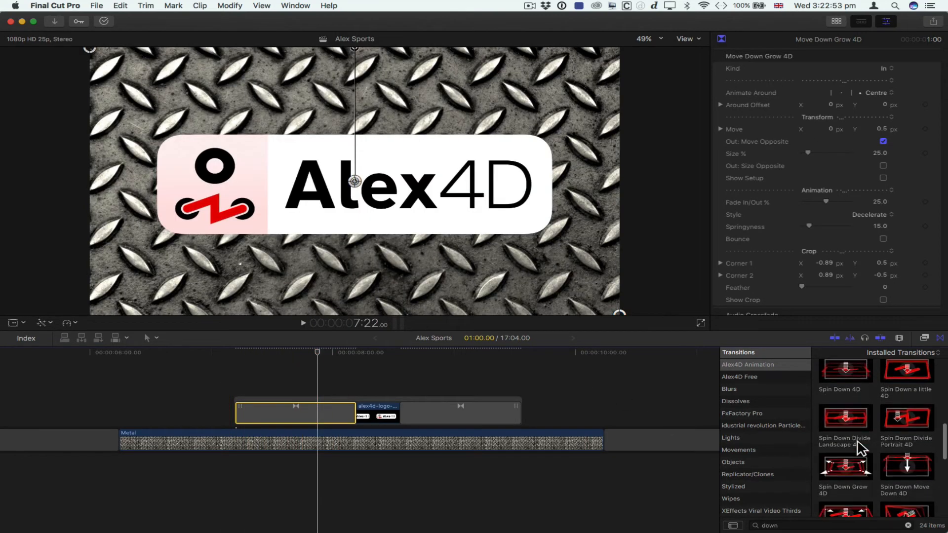
pyautogui.scroll(-3)
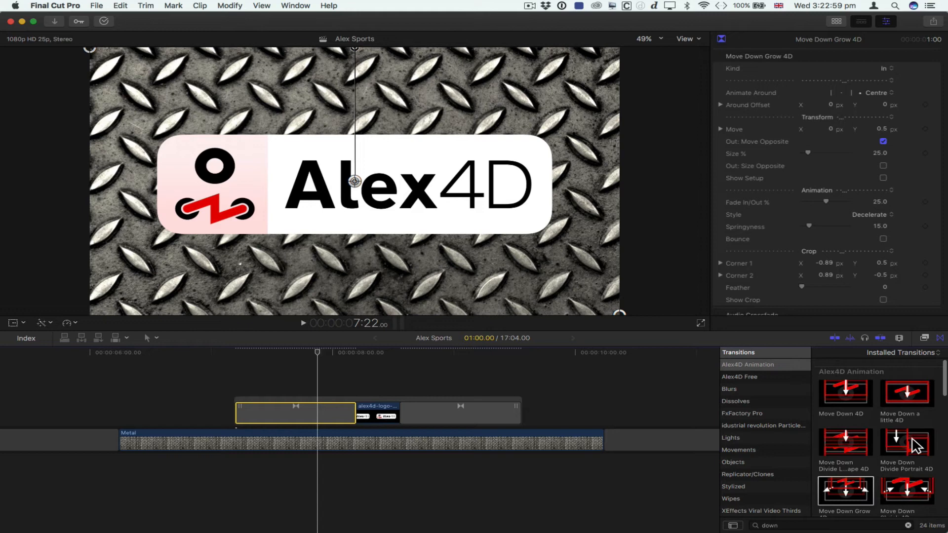
pyautogui.click(906, 443)
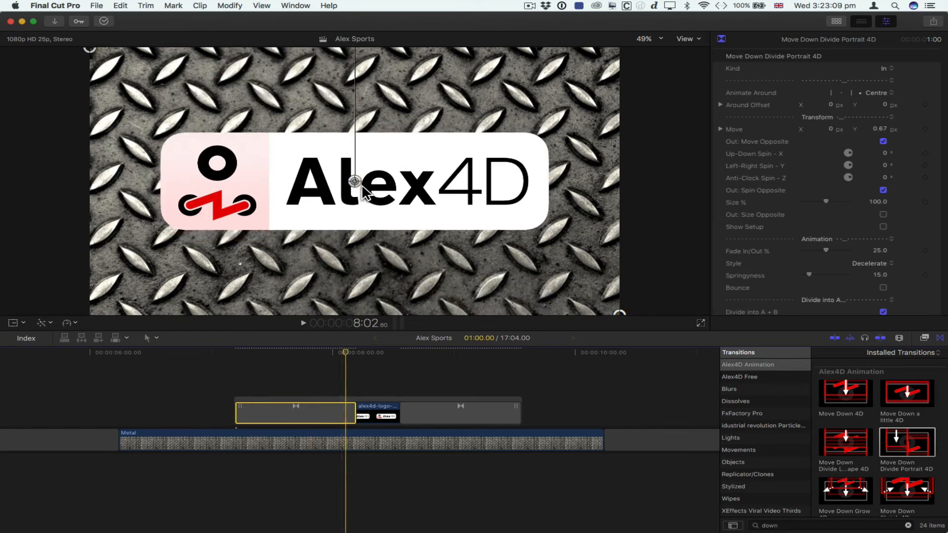
pyautogui.moveTo(353, 181); pyautogui.dragTo(269, 181)
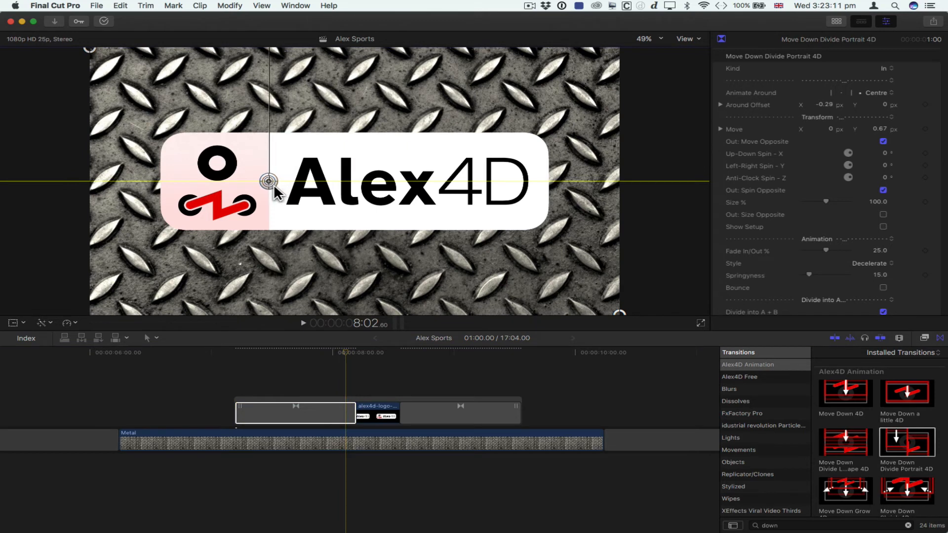